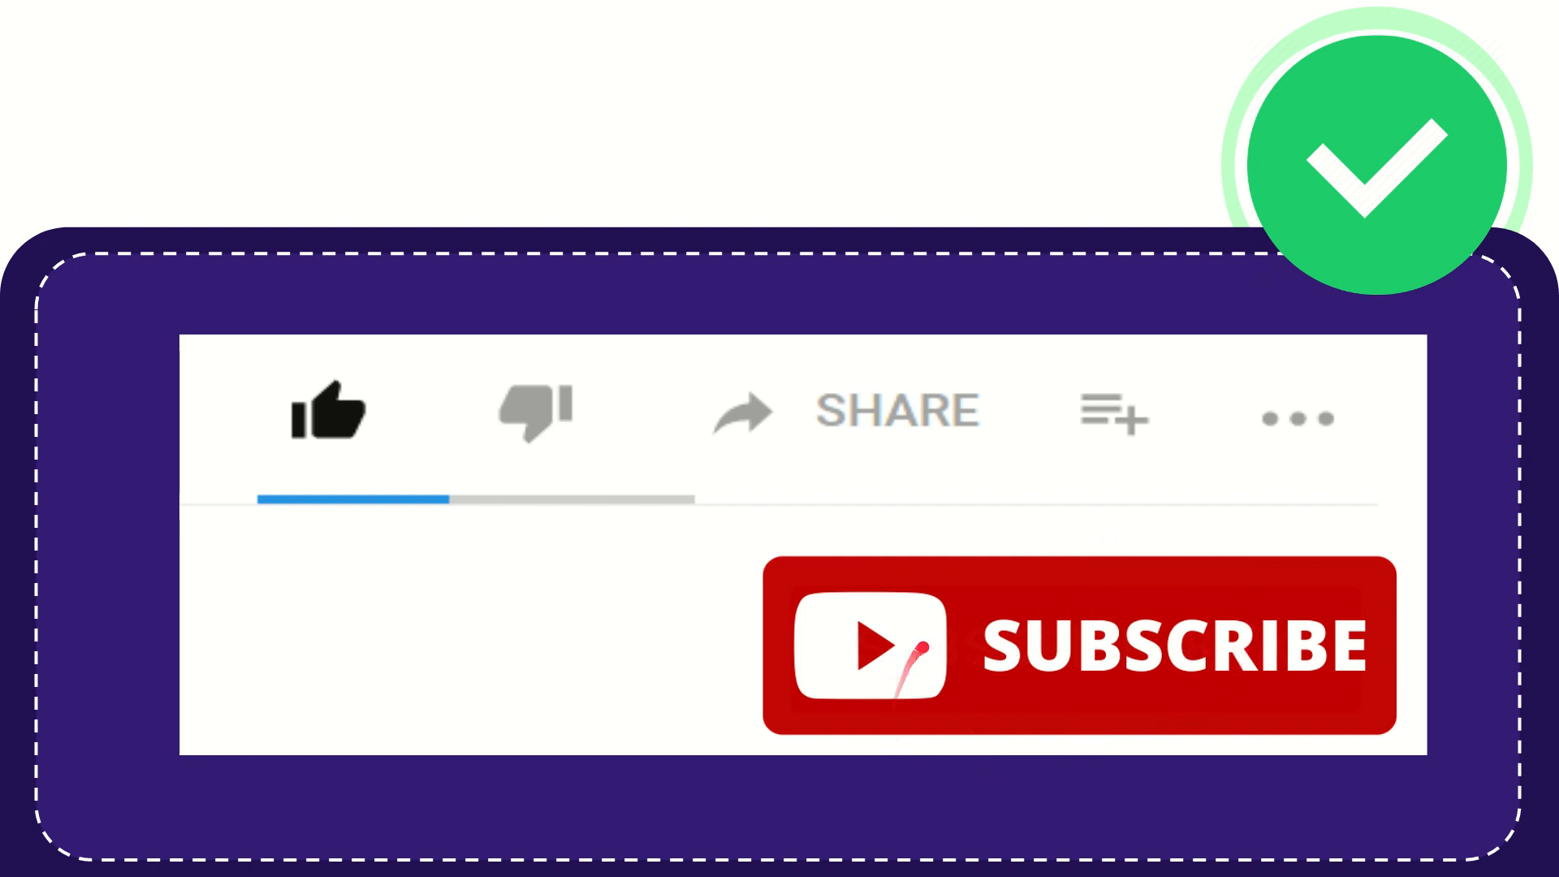
{"action": "left_click", "coordinate": [331, 413]}
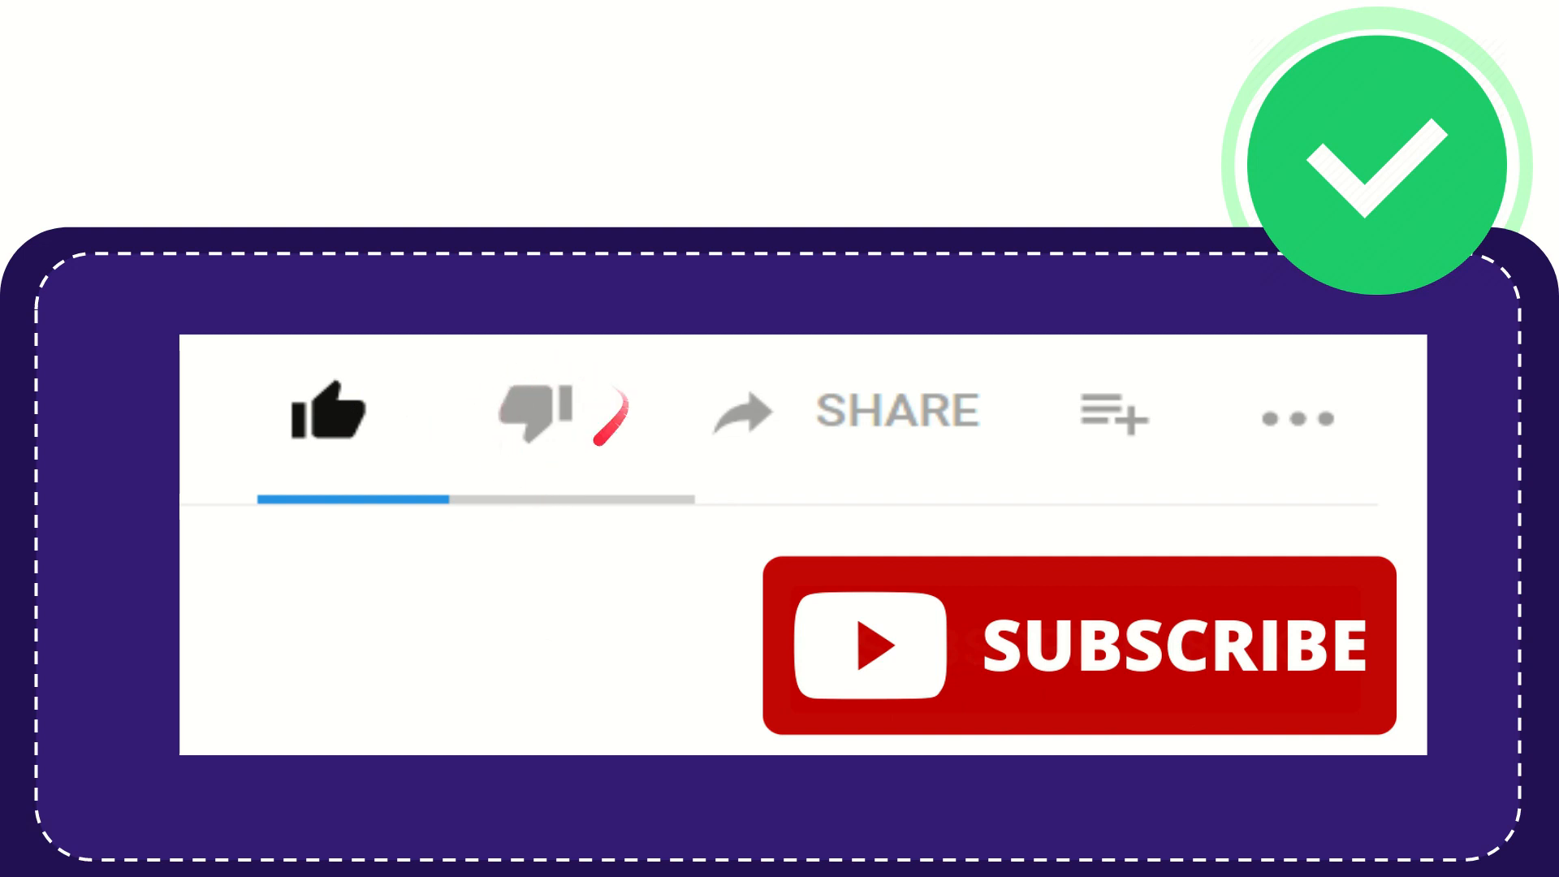
{"action": "left_click", "coordinate": [542, 413]}
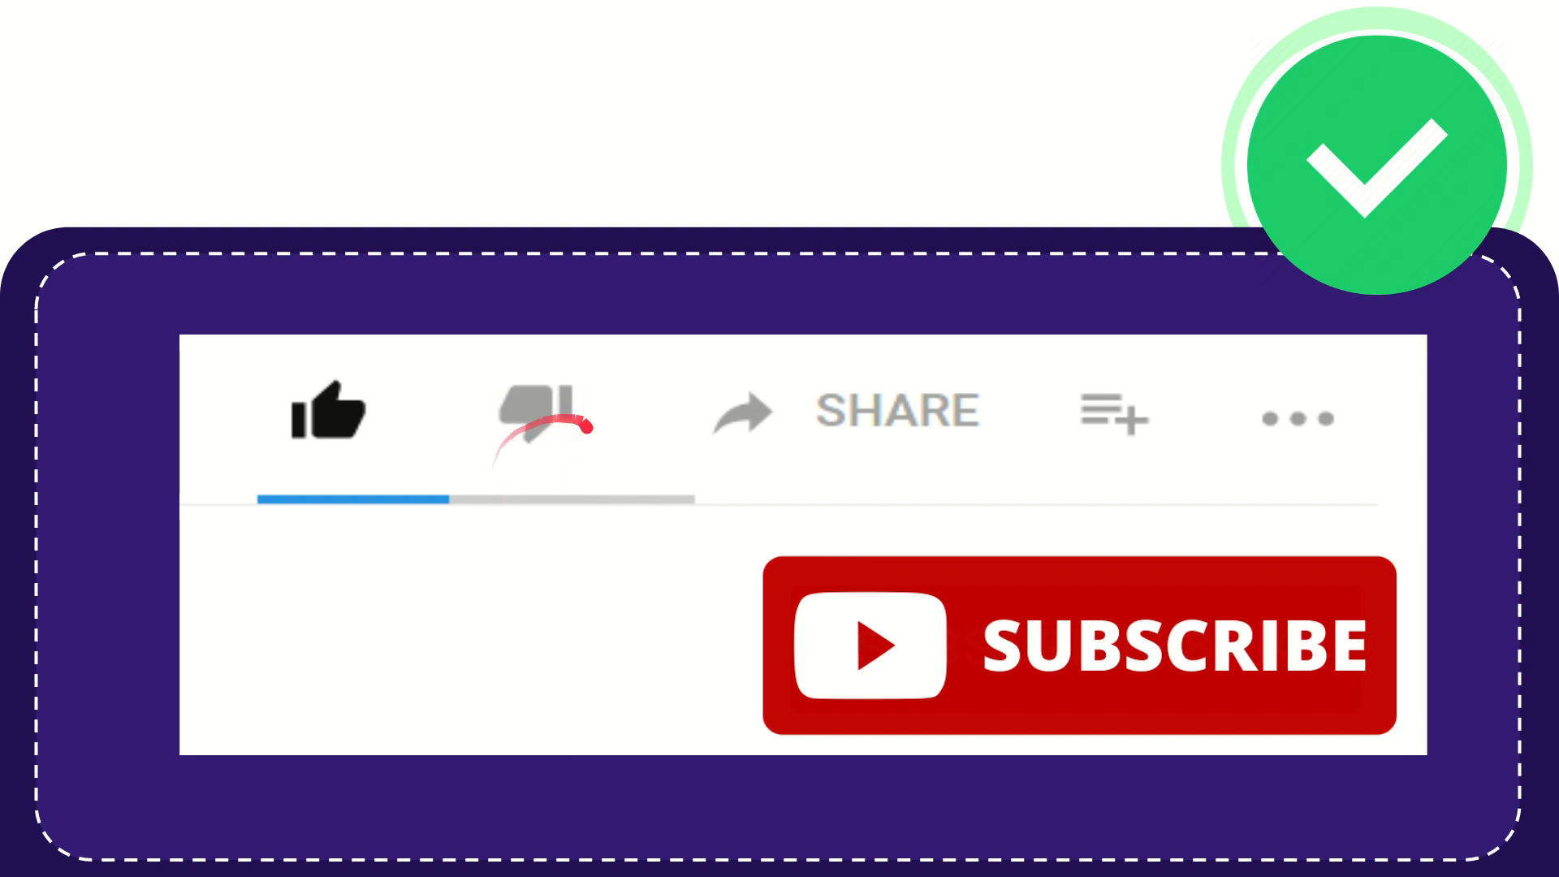
{"action": "left_click", "coordinate": [532, 412]}
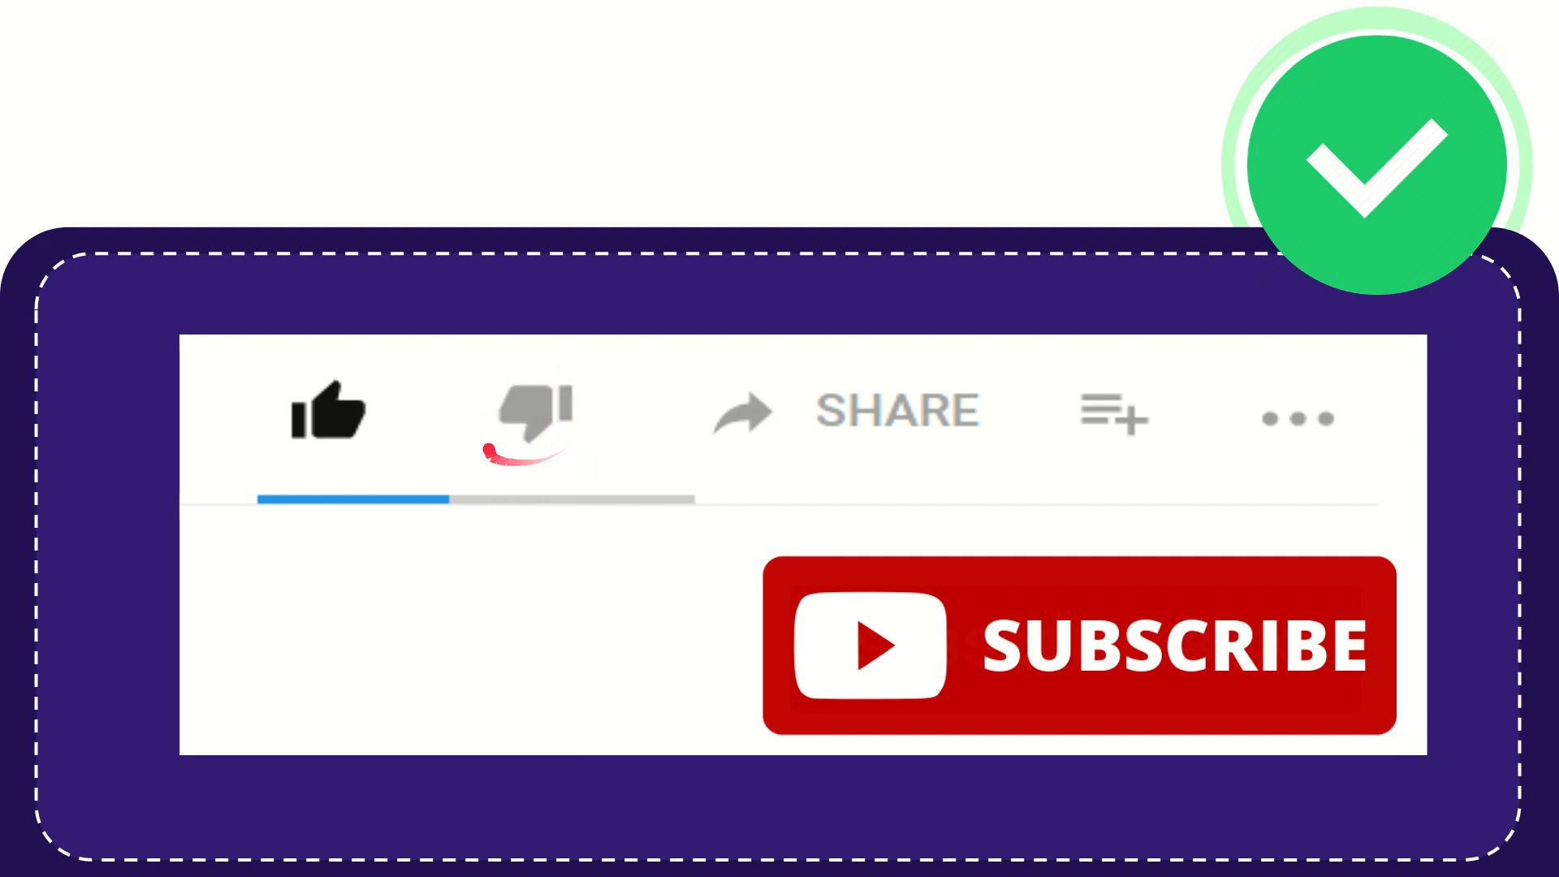
{"action": "left_click", "coordinate": [530, 412]}
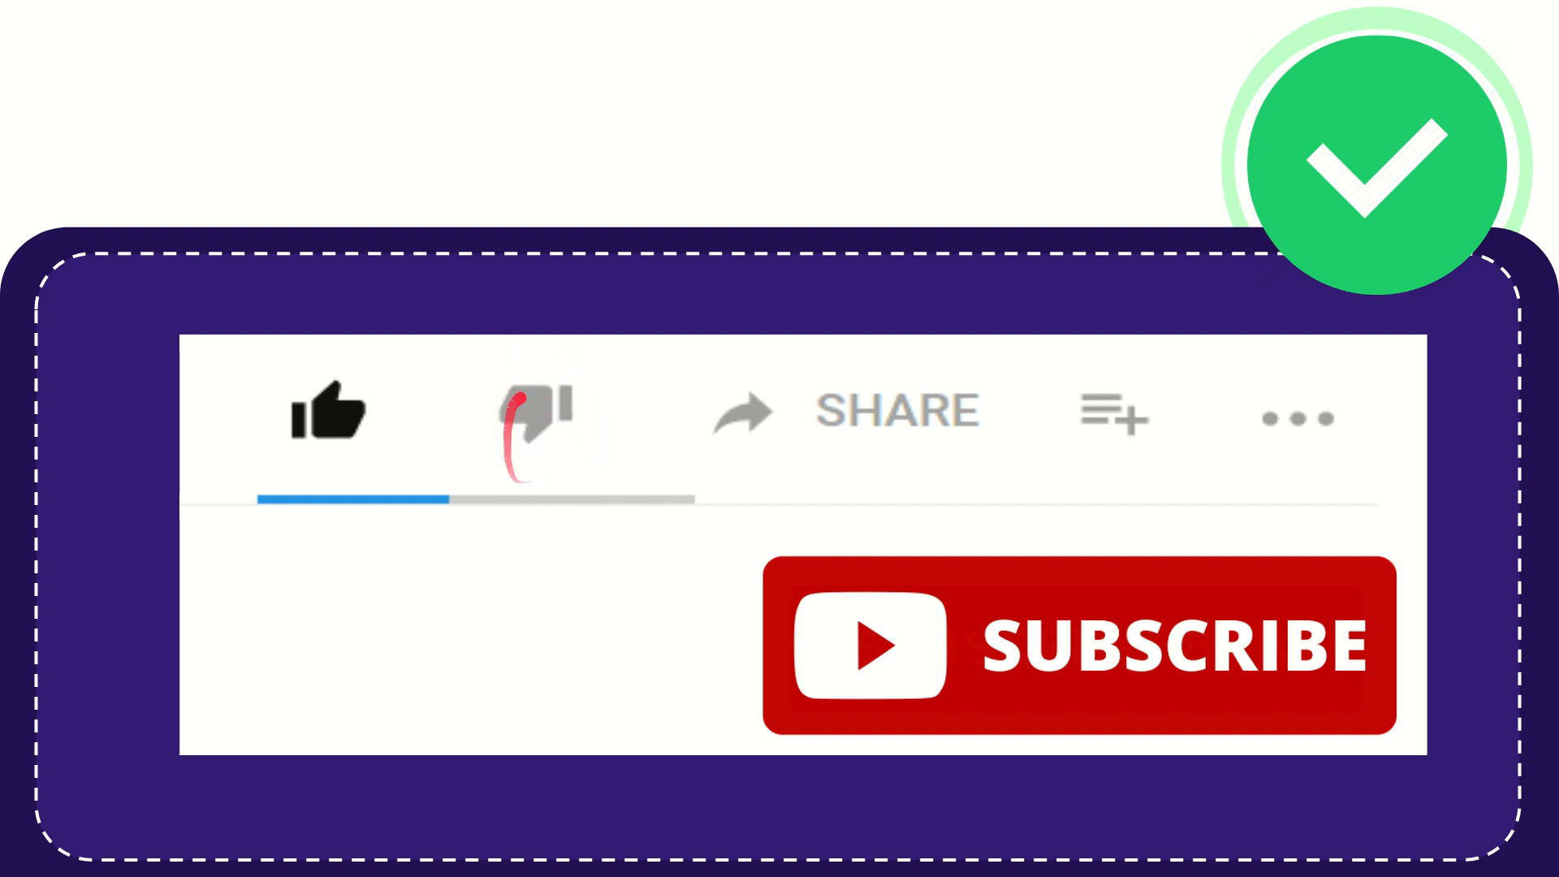